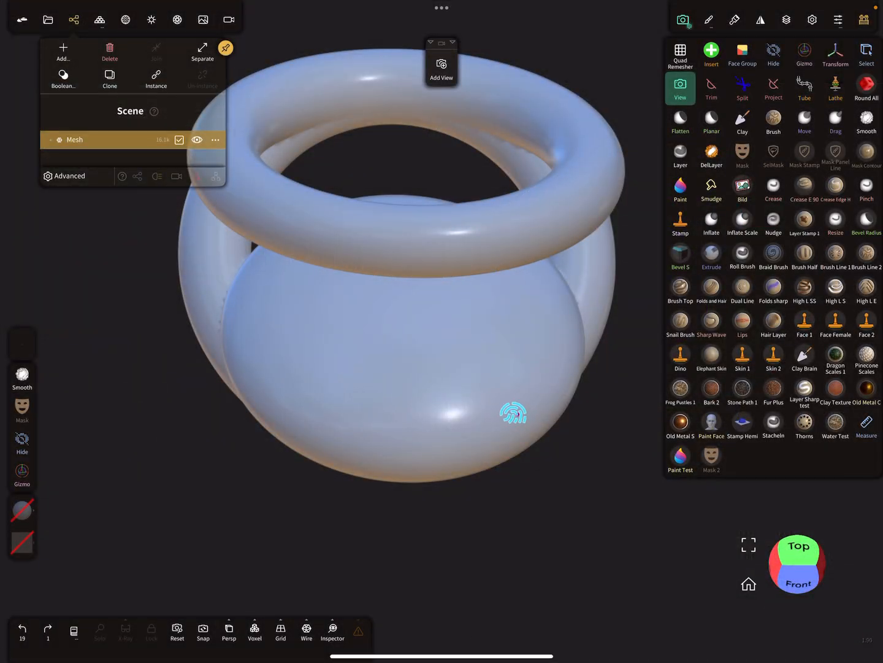
Use the Mask tool to darken the sphere body, leaving the torus ring unmasked.
click(742, 156)
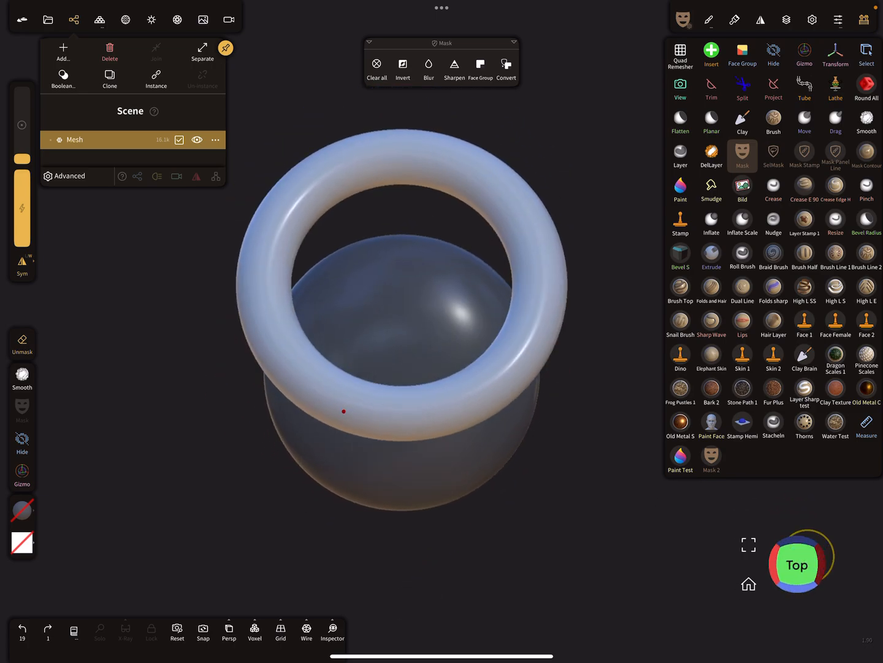
Activate the Trim tool with its hole-filling settings shown and the sphere still masked.
click(711, 88)
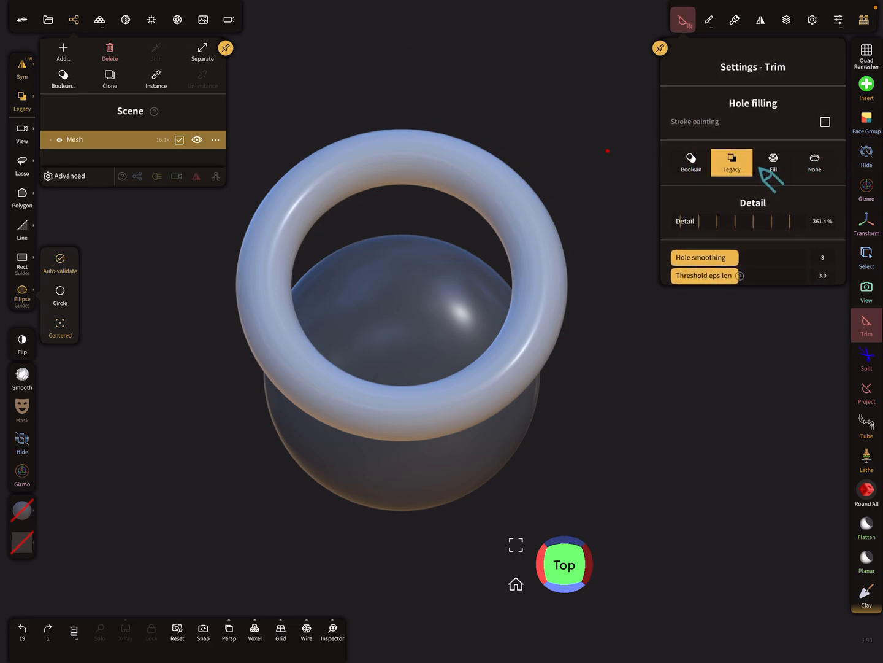
Set Trim hole filling to Boolean with a square Rect cutting shape.
click(691, 162)
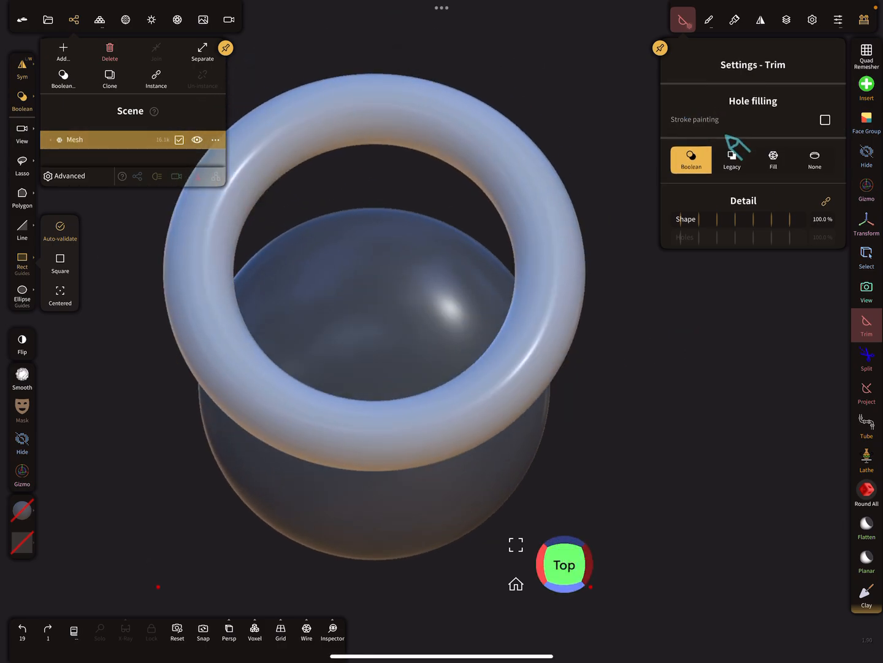
Trim with Legacy hole filling, flattening the sphere into a jagged disc inside the lower ring.
click(732, 158)
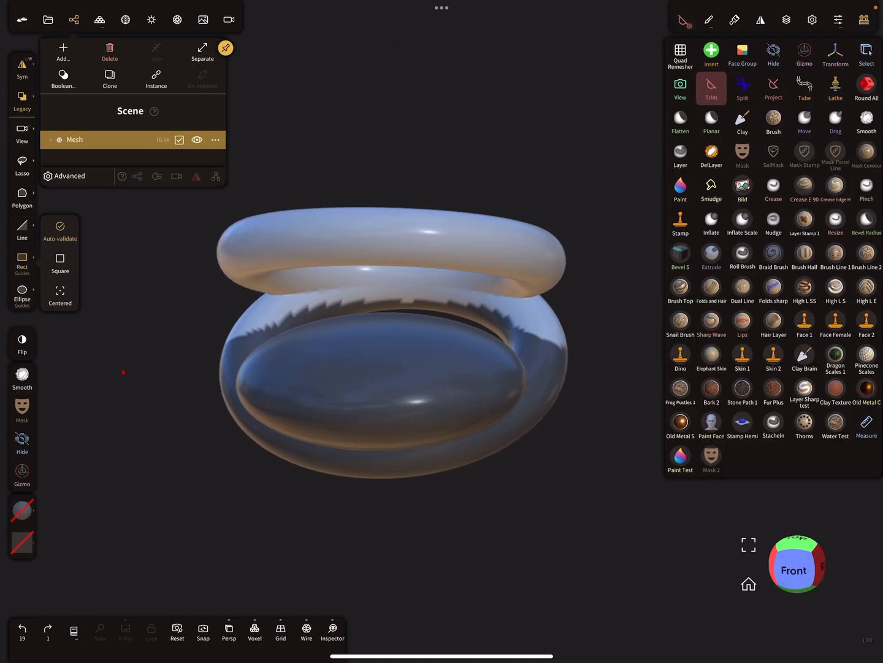
Hide the masked parts with the Hide tool, removing the trimmed disc and second ring from view.
click(773, 55)
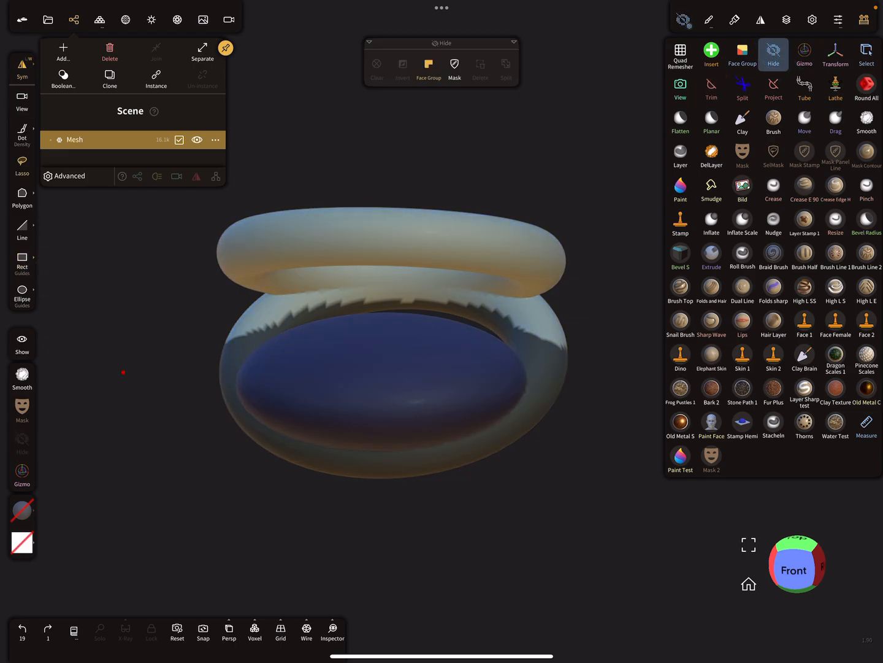
click(455, 69)
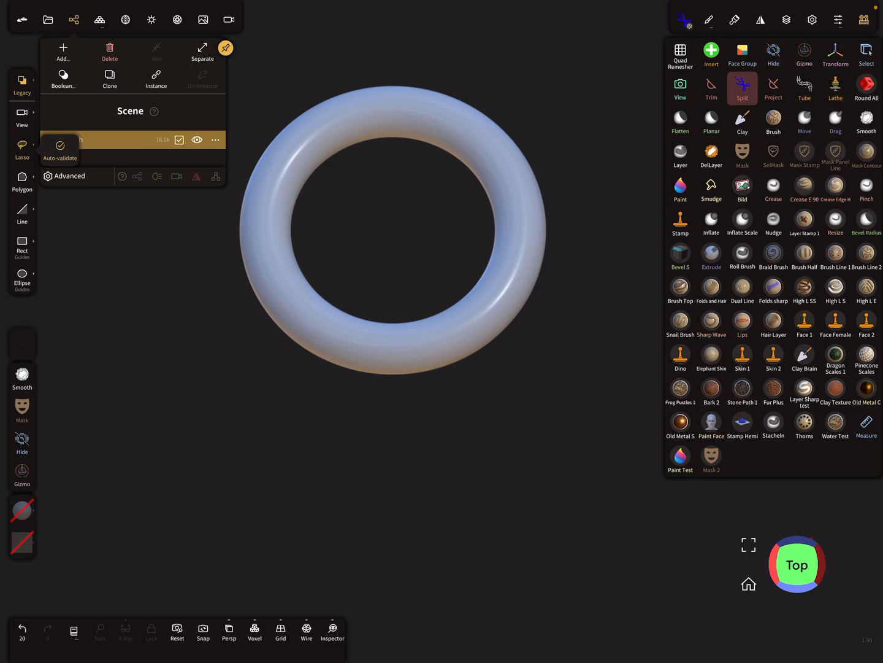
Split the torus with Boolean hole filling into two objects with jagged cut pieces.
click(742, 88)
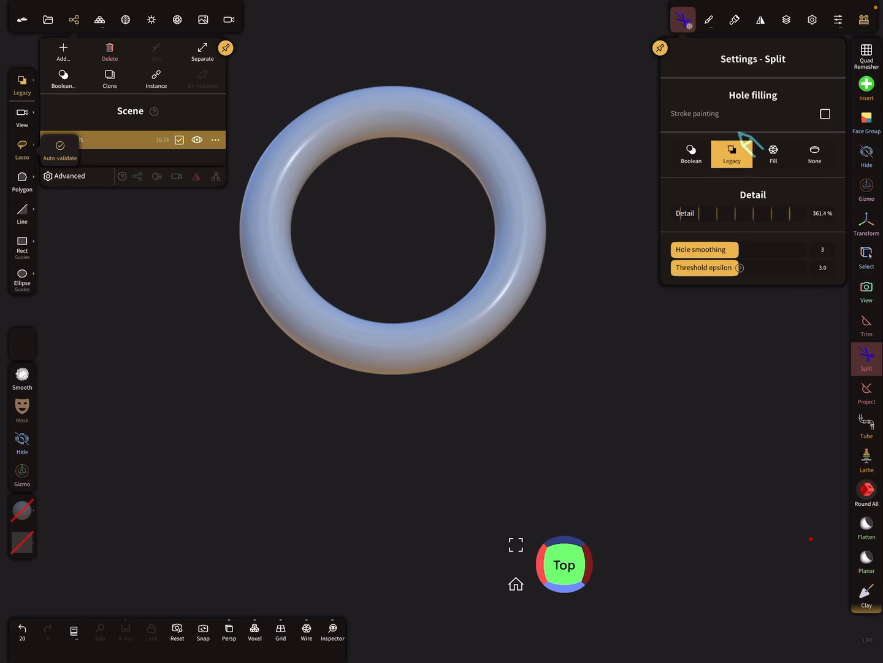
click(691, 151)
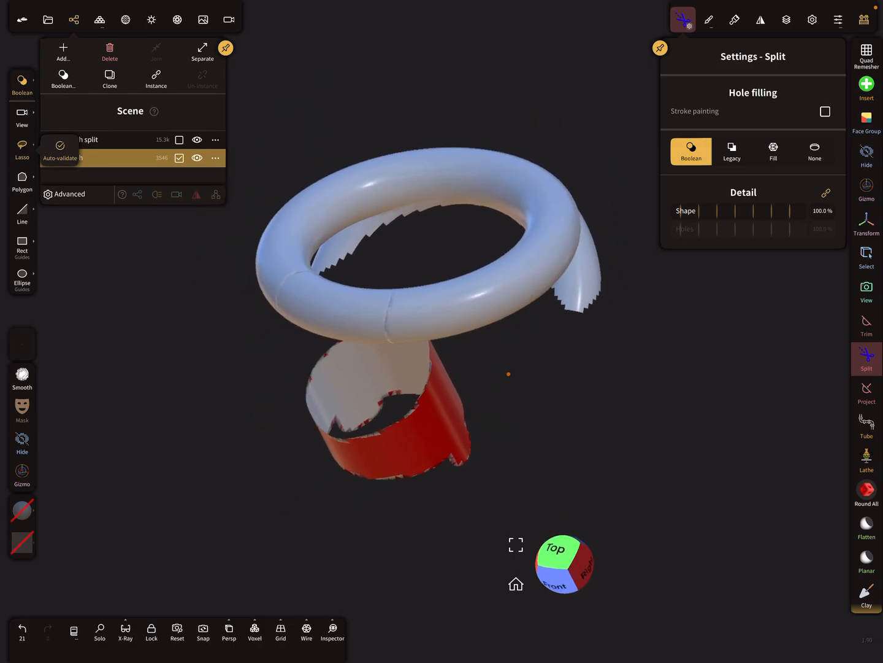
Undo the Boolean split and split again with Legacy hole filling, notching the torus.
key(ctrl+z)
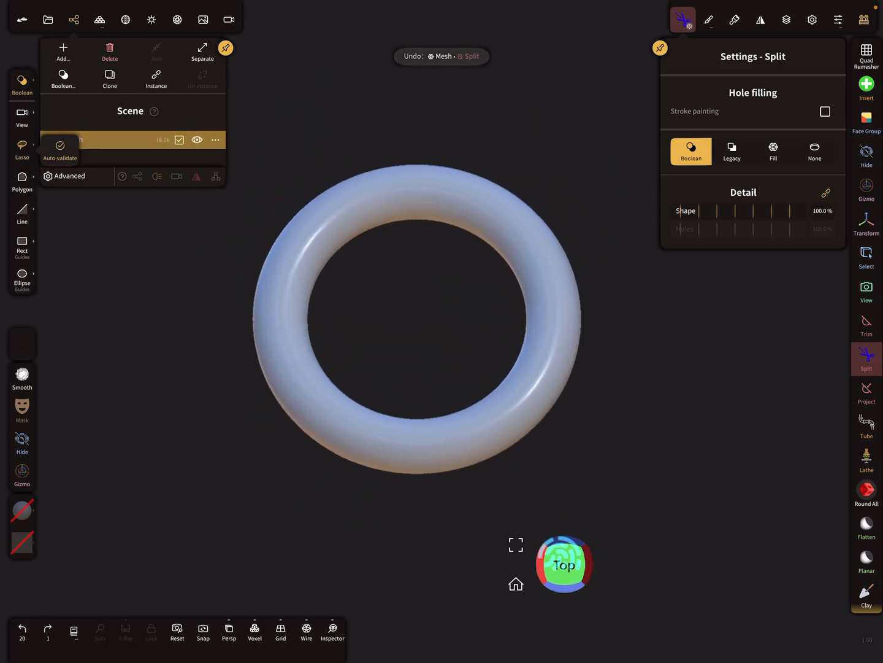
click(731, 152)
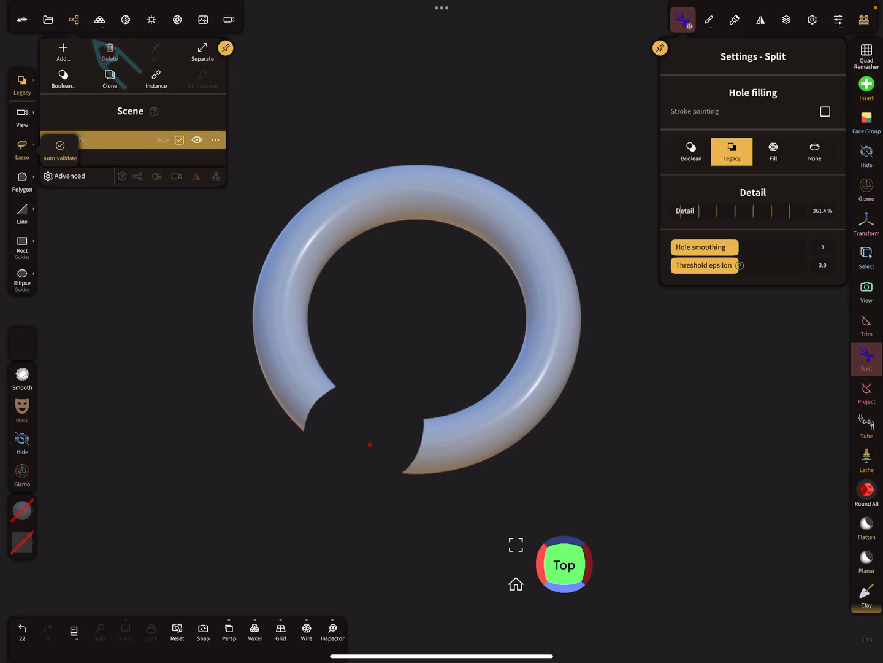
click(866, 156)
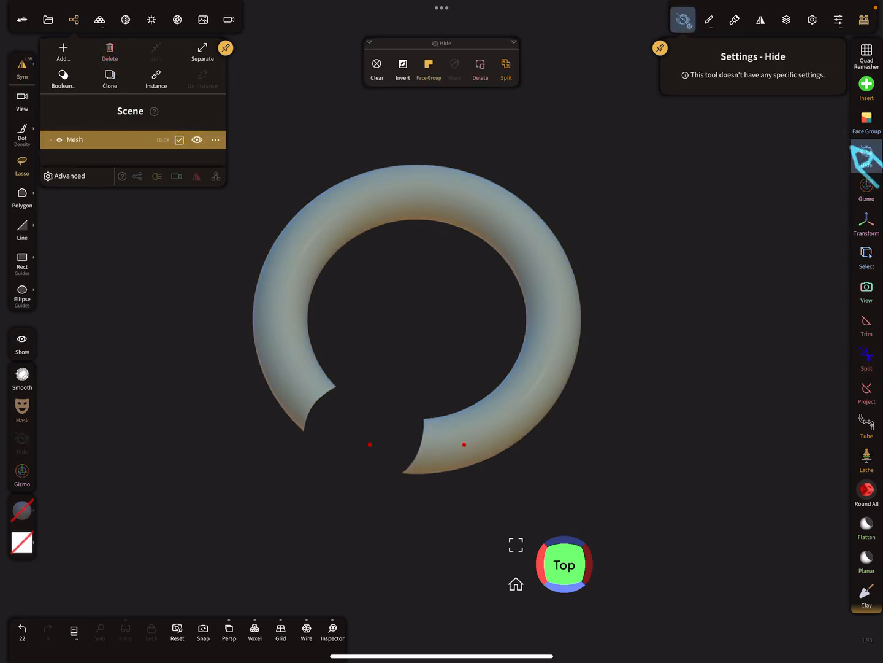